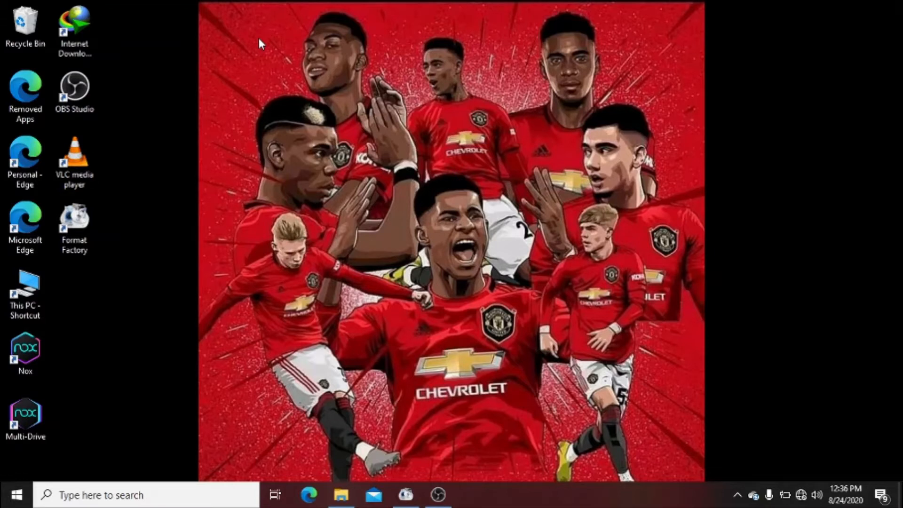
# Search from the taskbar for 'system Configuration' and open the microphone privacy settings page.
pyautogui.click(75, 221)
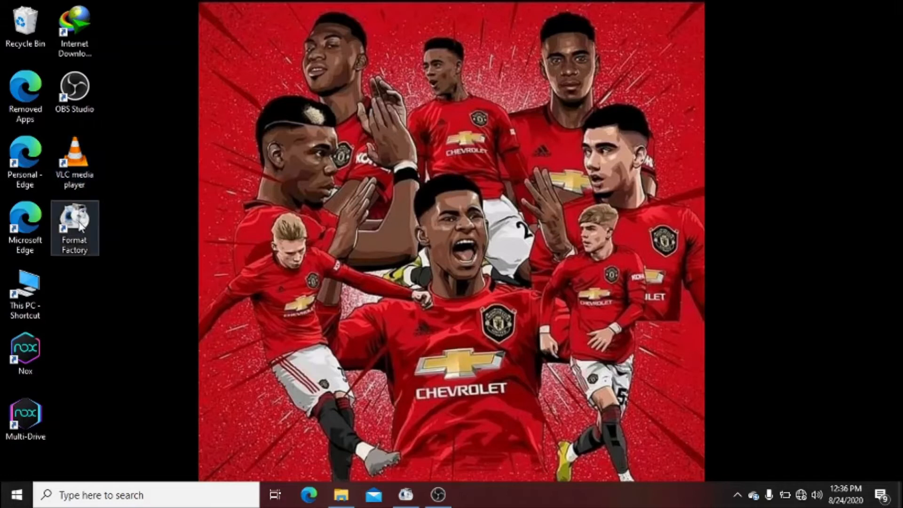
pyautogui.moveTo(126, 201)
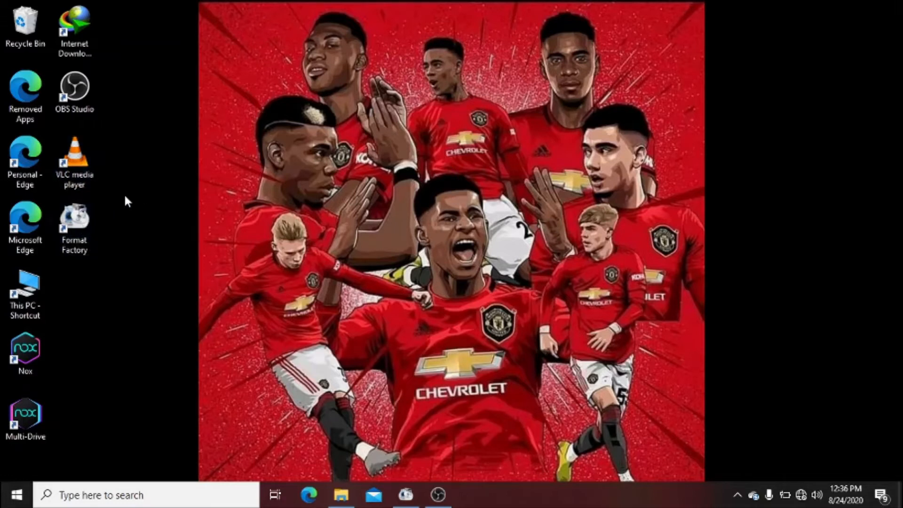
pyautogui.moveTo(121, 482)
pyautogui.write('vide')
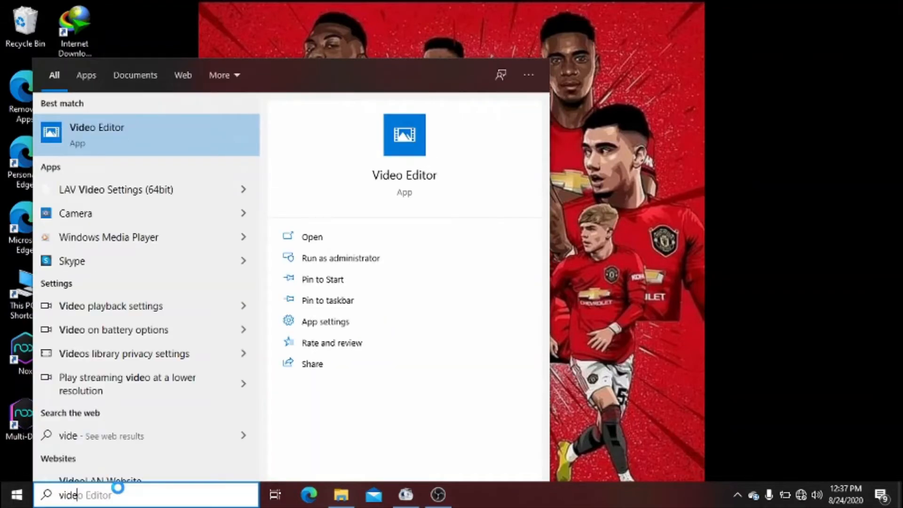
pyautogui.write('system Configuration')
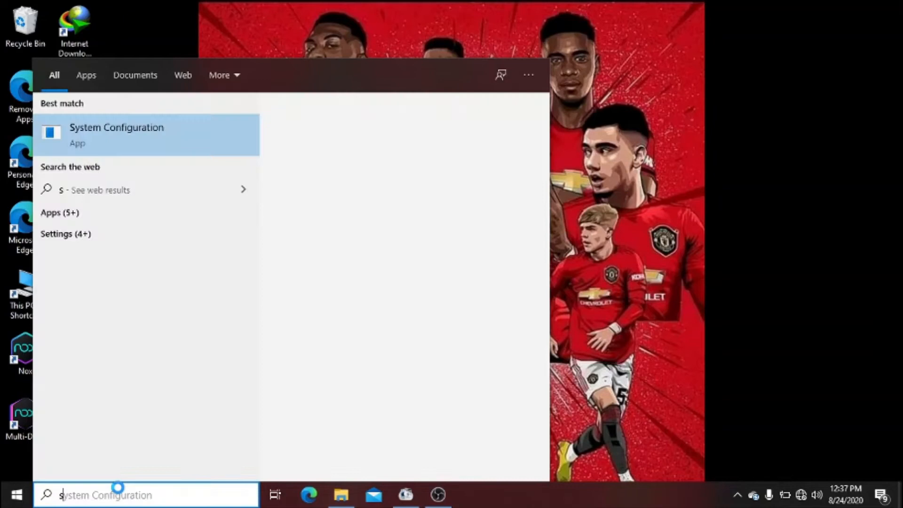
pyautogui.write('screen Record')
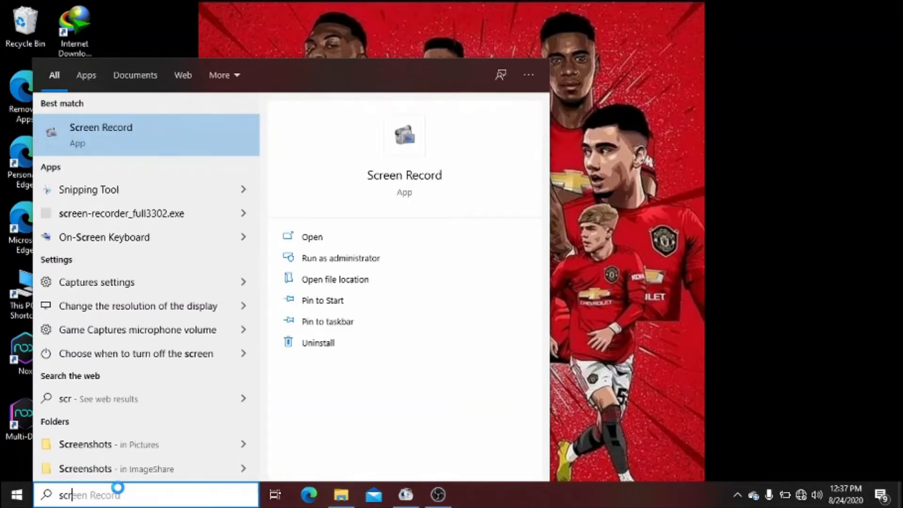
pyautogui.moveTo(374, 6)
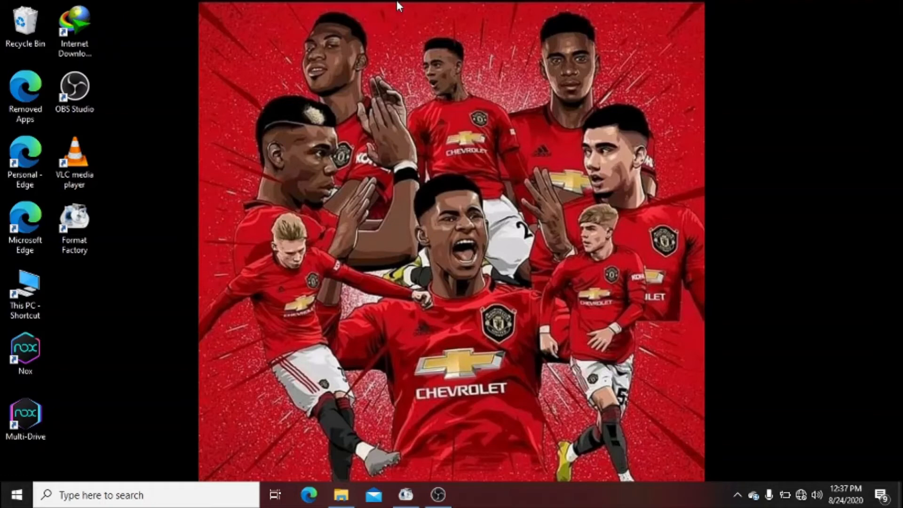
pyautogui.moveTo(177, 473)
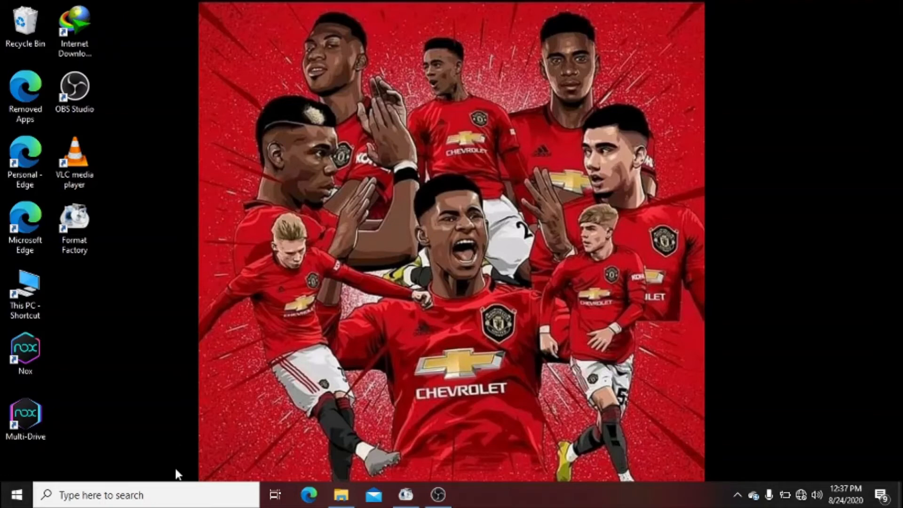
pyautogui.write('system Configuration')
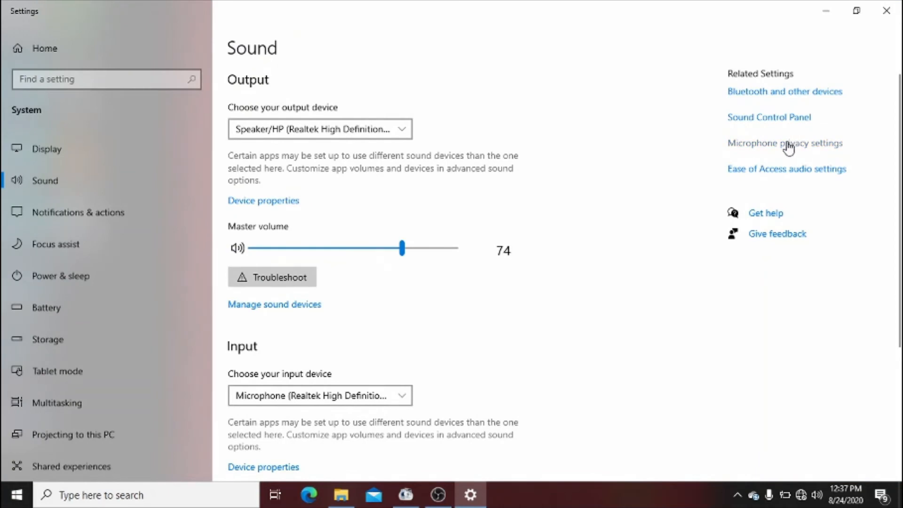
pyautogui.click(784, 143)
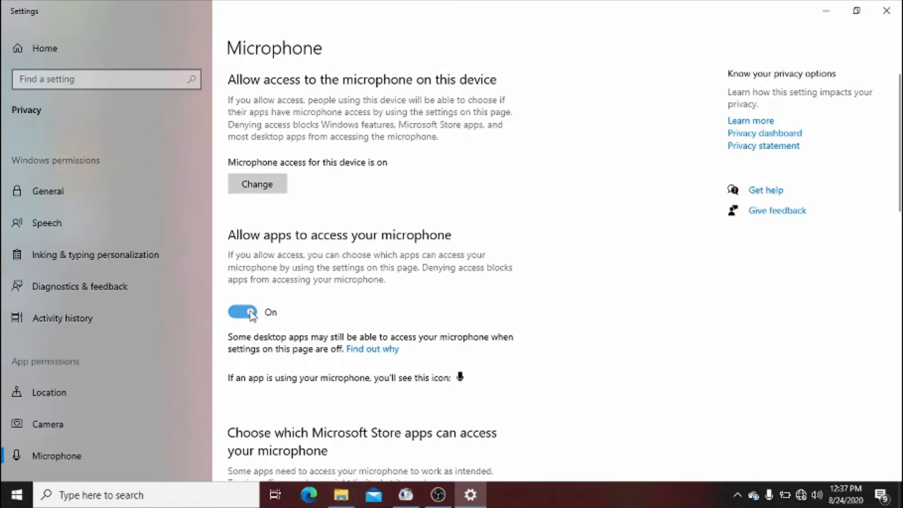
pyautogui.moveTo(253, 315)
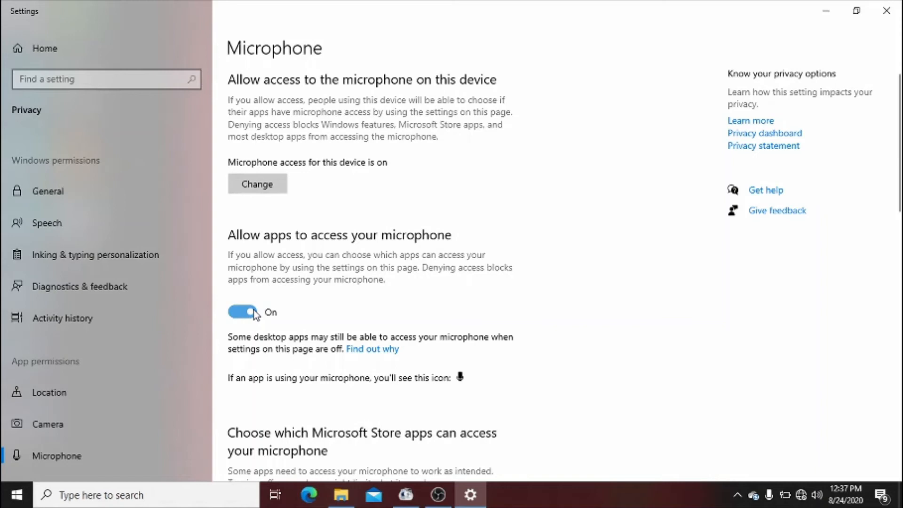